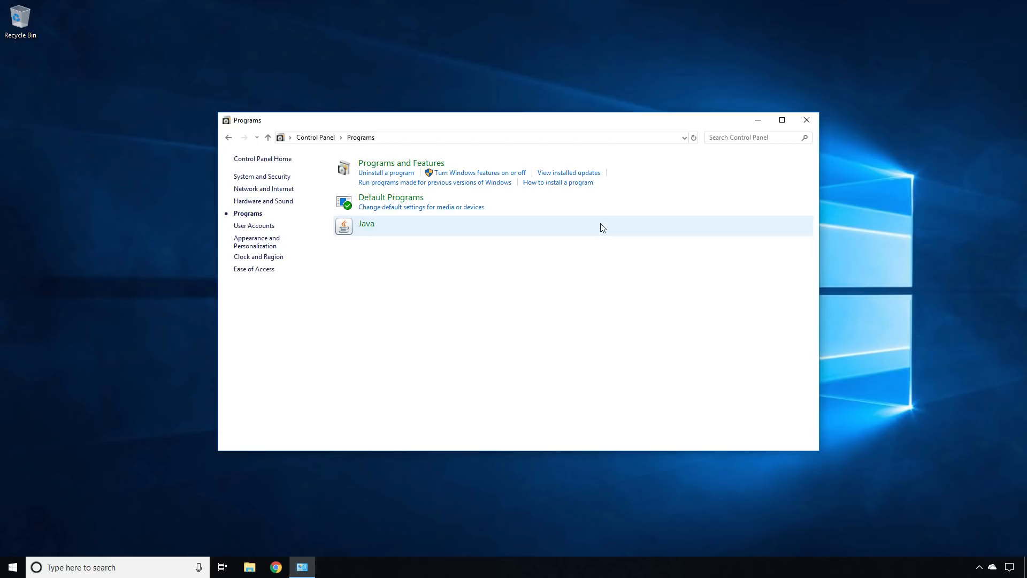
mouse_move(479, 172)
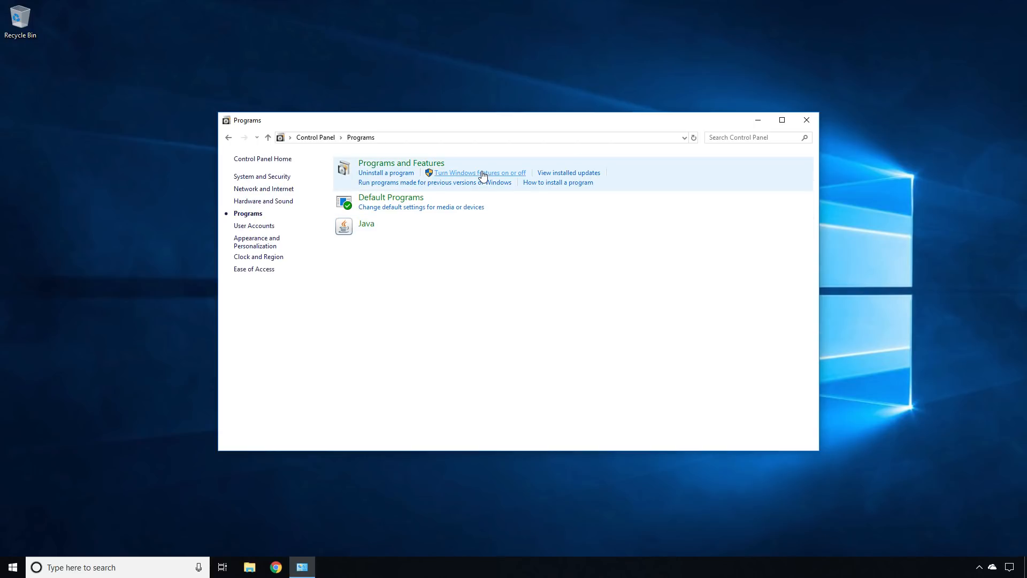
- Enable .NET Framework 3.5 in Windows Features, letting Windows Update download the files
click(479, 173)
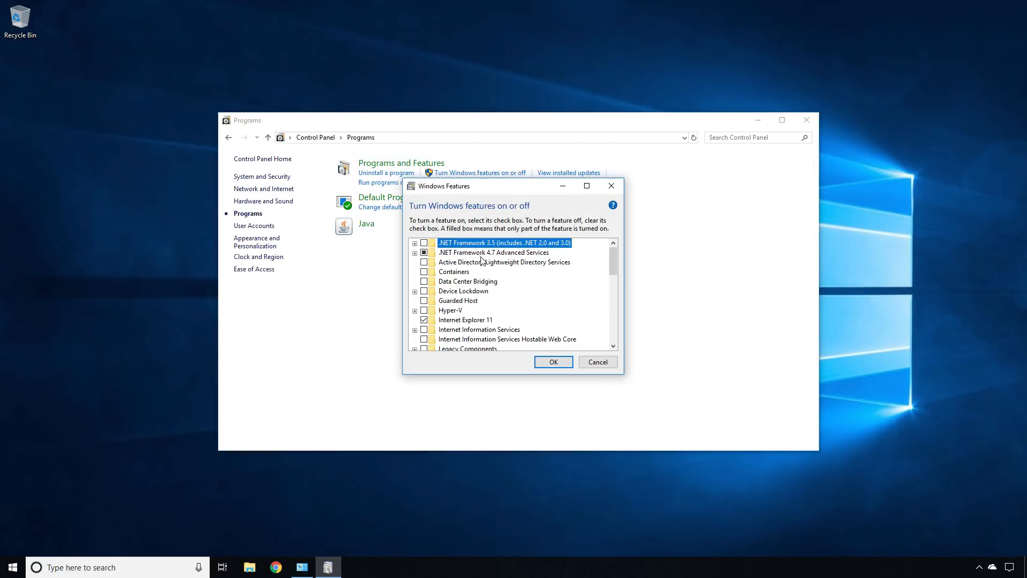
mouse_move(424, 243)
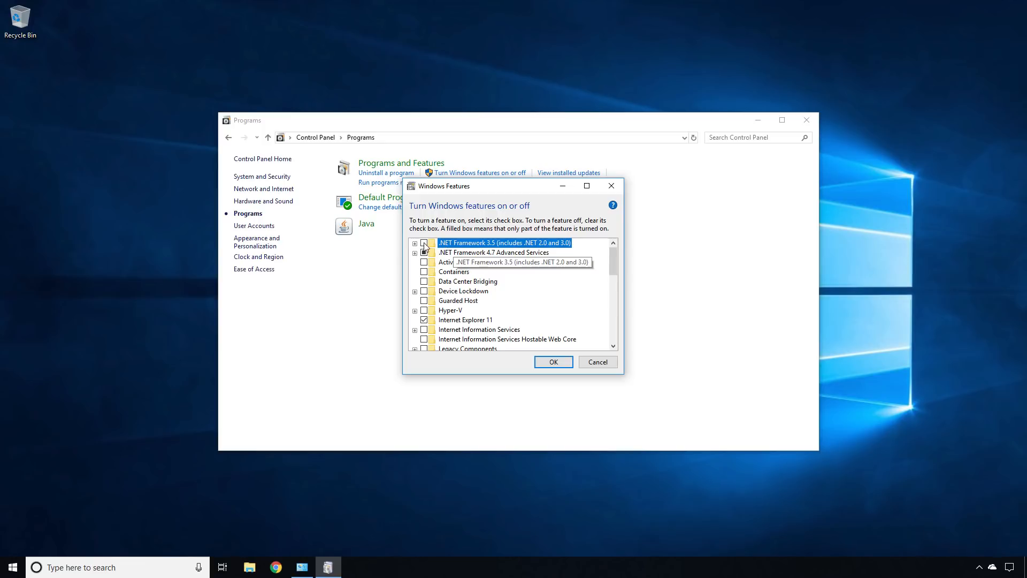
click(552, 362)
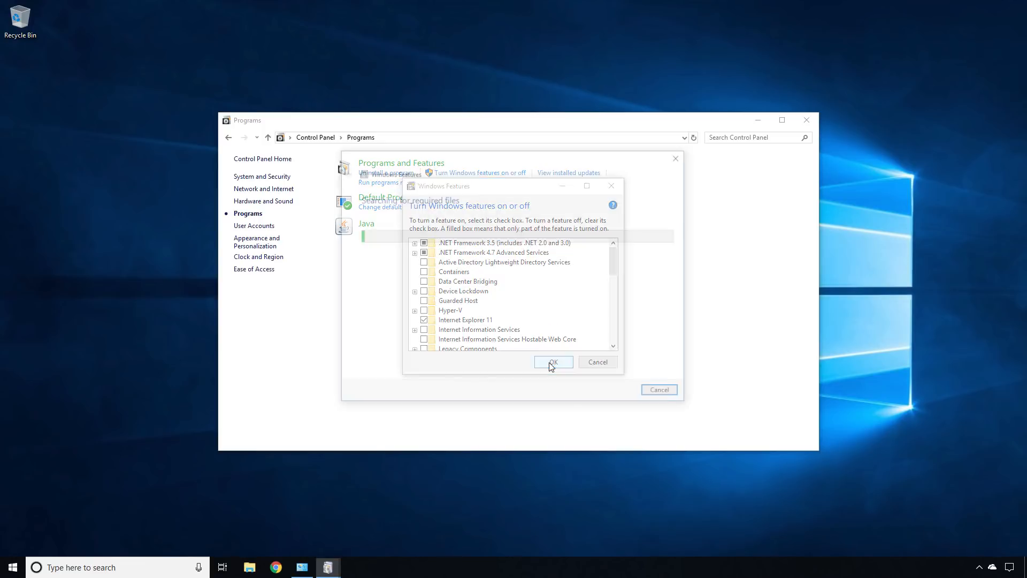
click(552, 362)
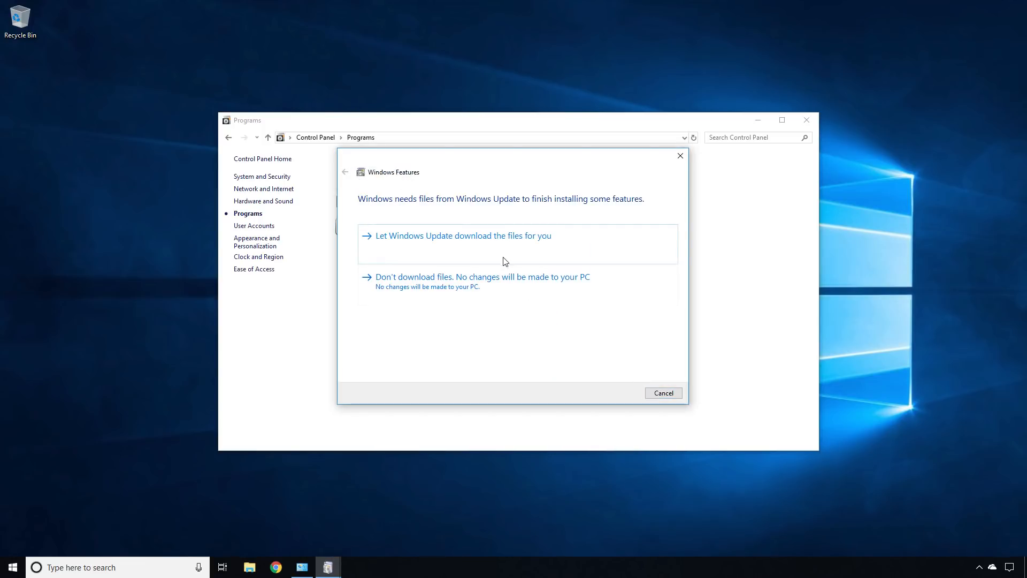
click(461, 235)
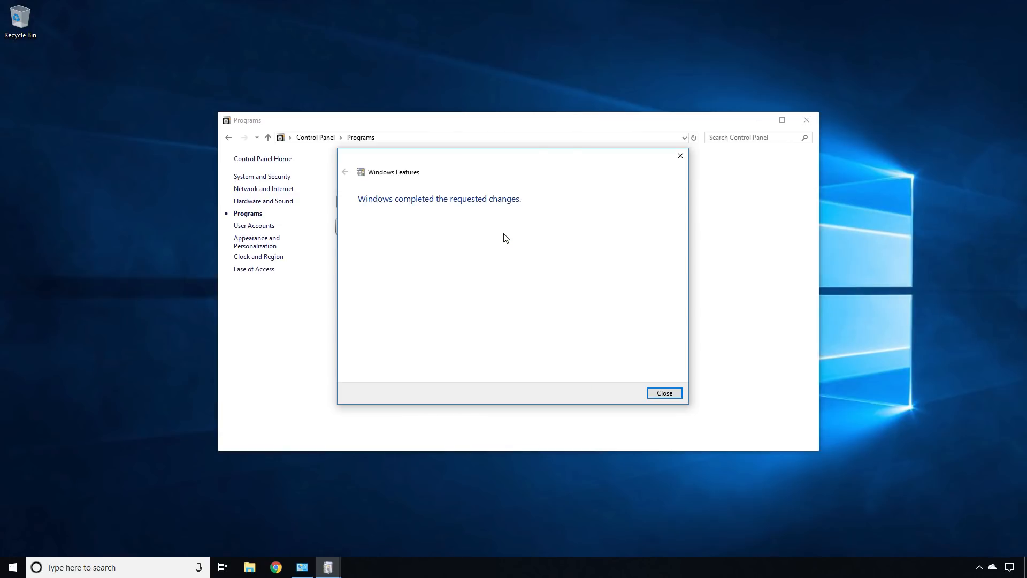
click(663, 393)
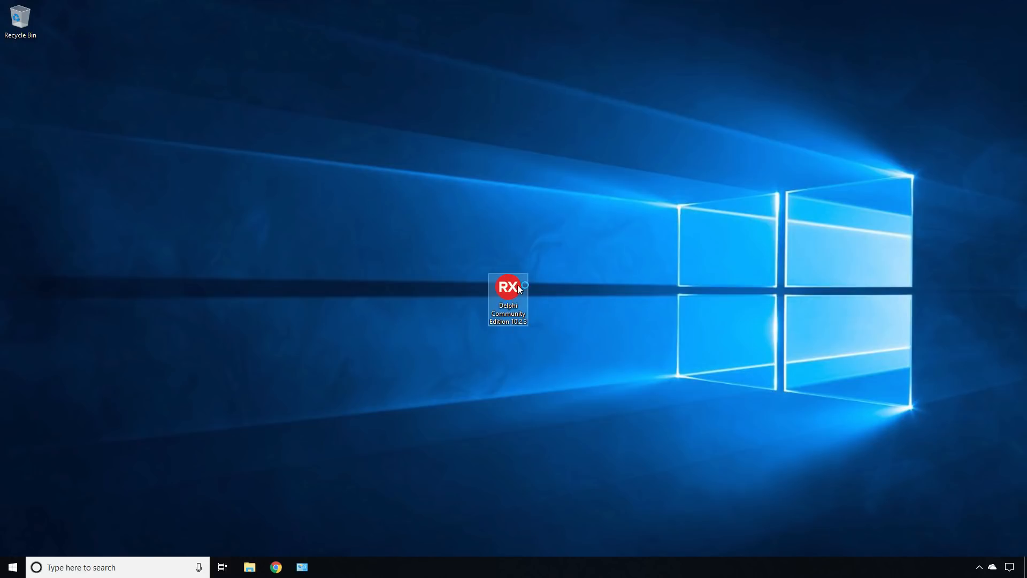
- Launch the Delphi installer, keep the default folder and agree to the license
double_click(507, 300)
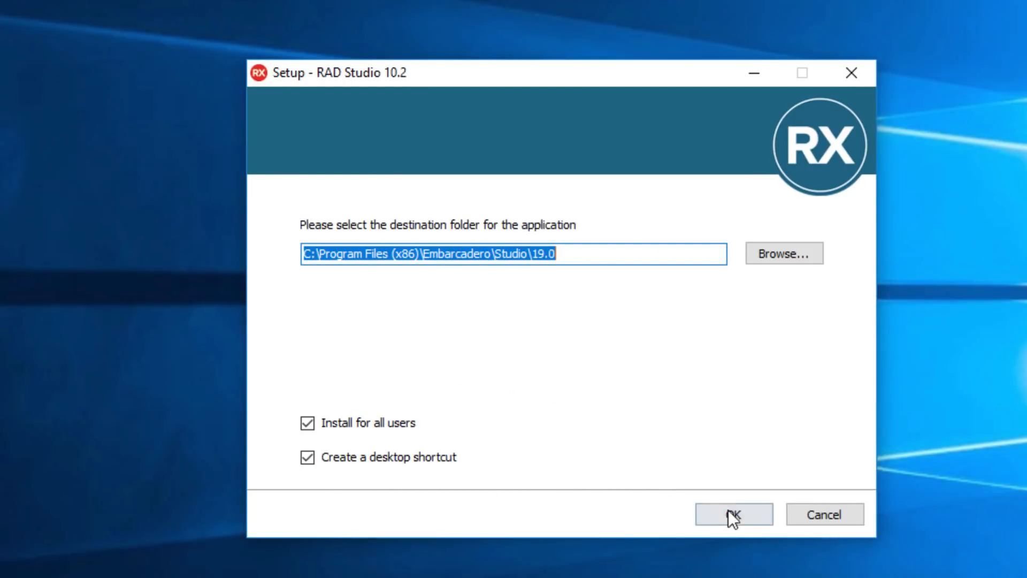
click(733, 513)
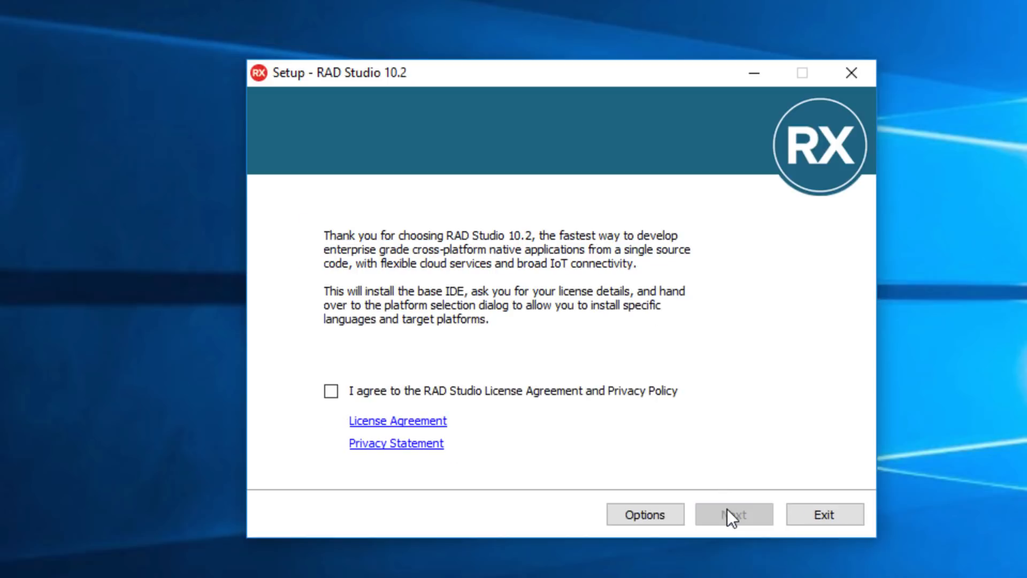
click(331, 391)
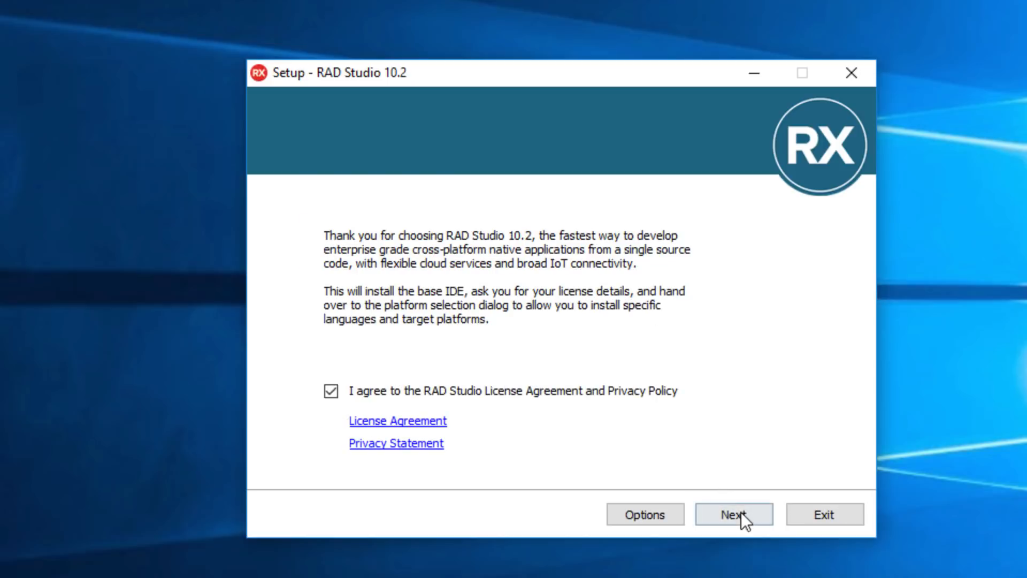
click(733, 514)
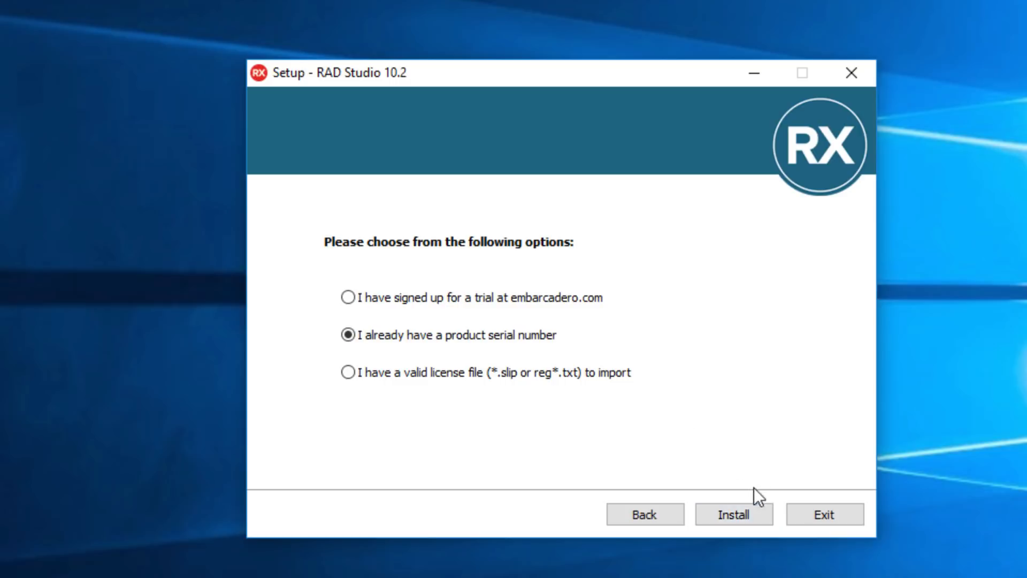
- Install using an existing serial number and submit the product registration
click(733, 514)
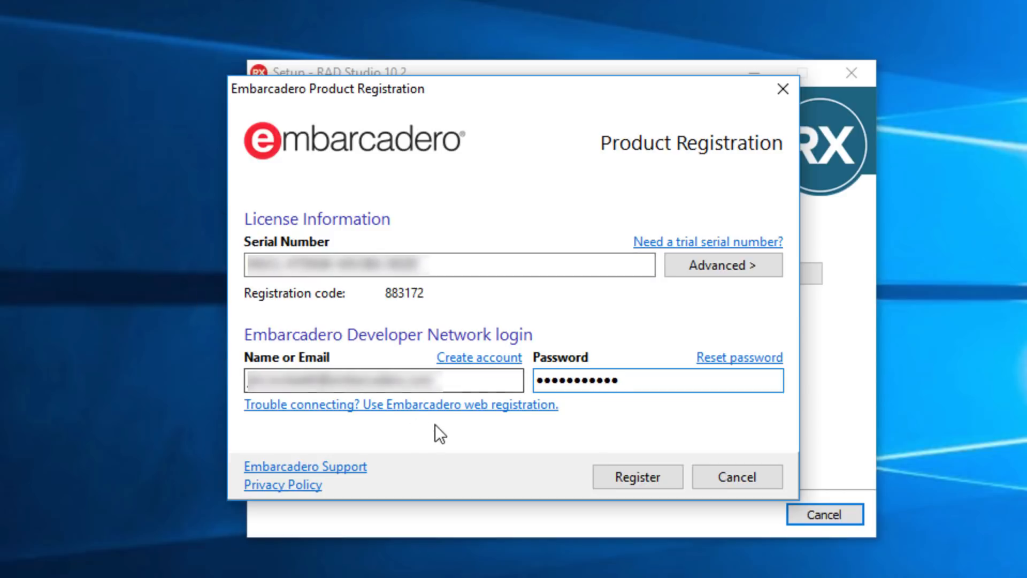
click(635, 476)
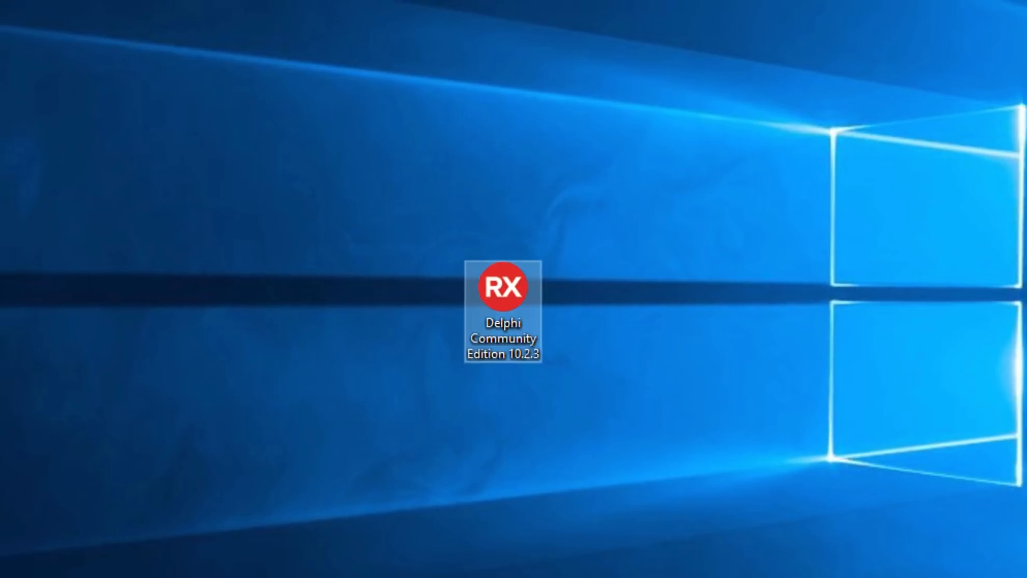
- Relaunch the installer and add the Delphi Android Community platform
double_click(503, 287)
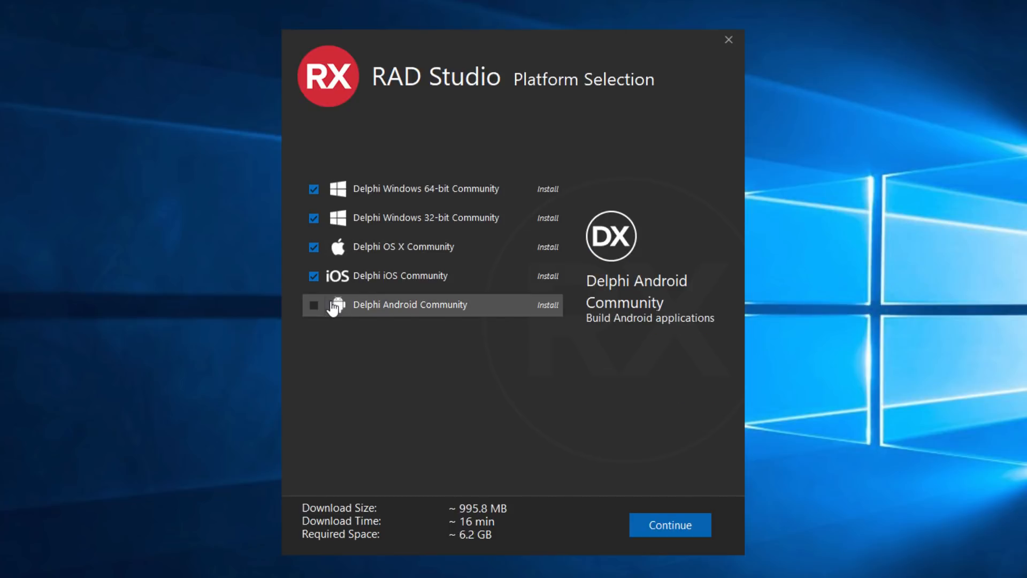
click(670, 524)
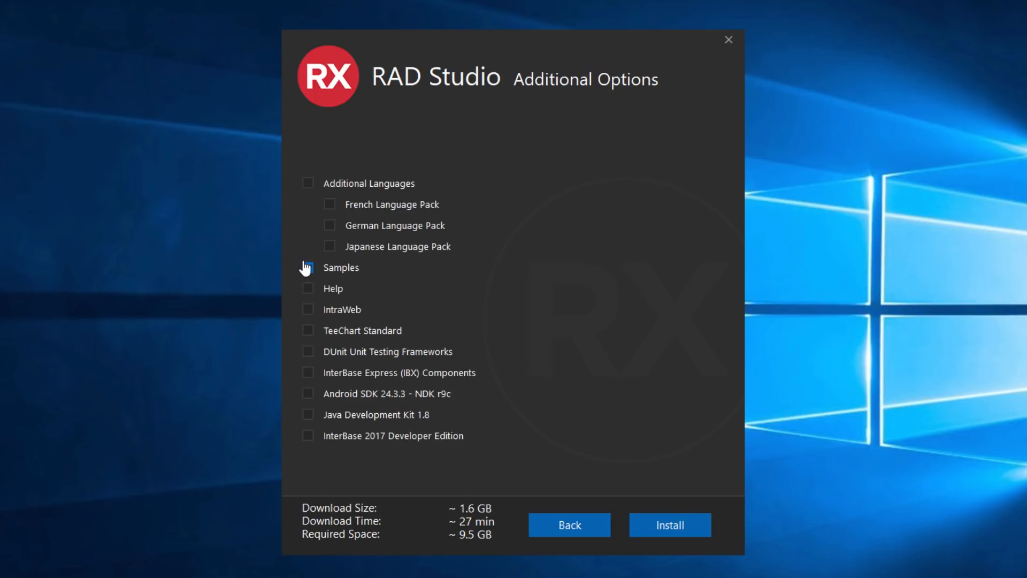
- Include Samples, IBX and the Android SDK/NDK extras and start installing them
click(308, 288)
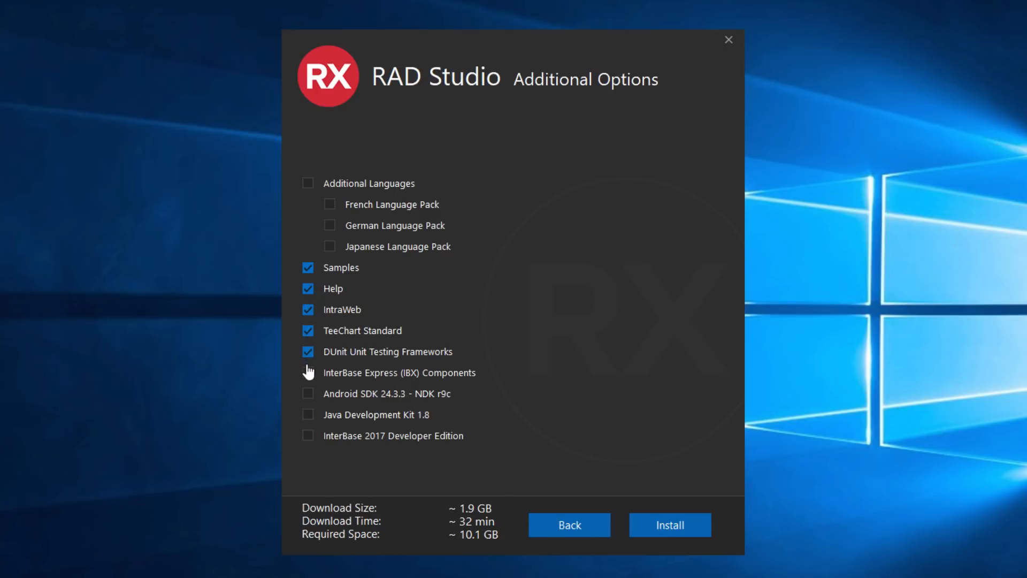
click(308, 373)
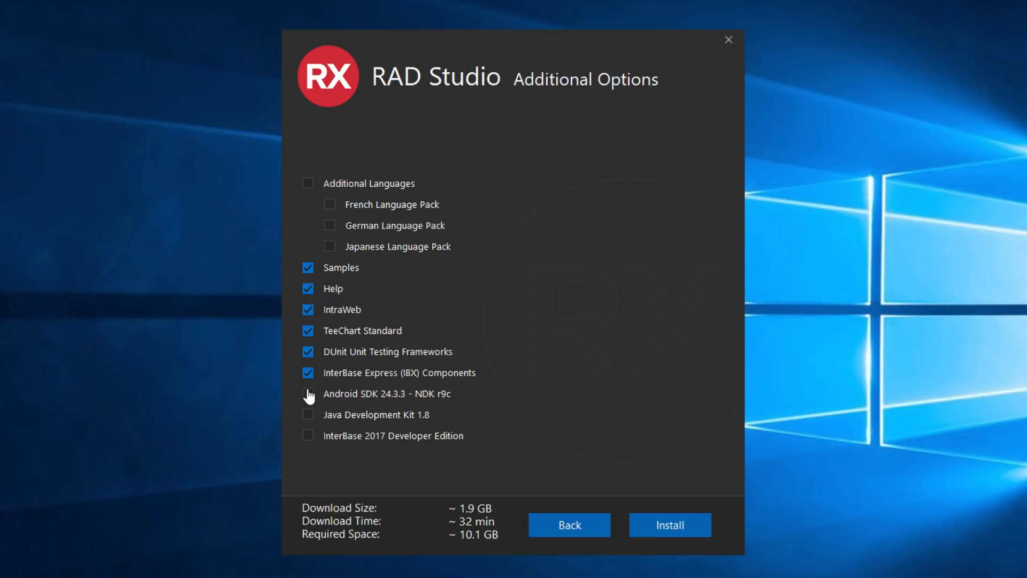
click(309, 435)
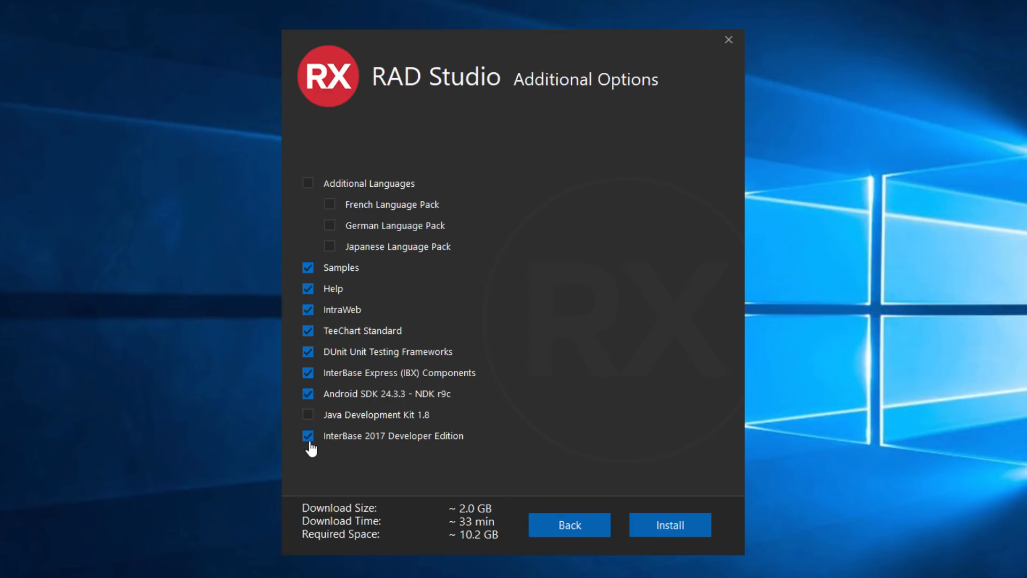
mouse_move(432, 404)
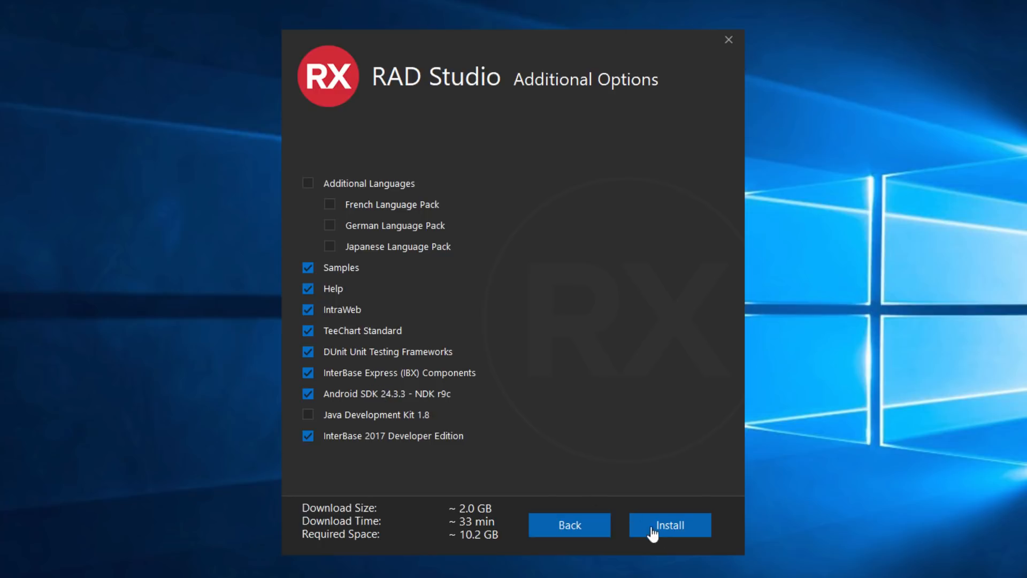
click(669, 524)
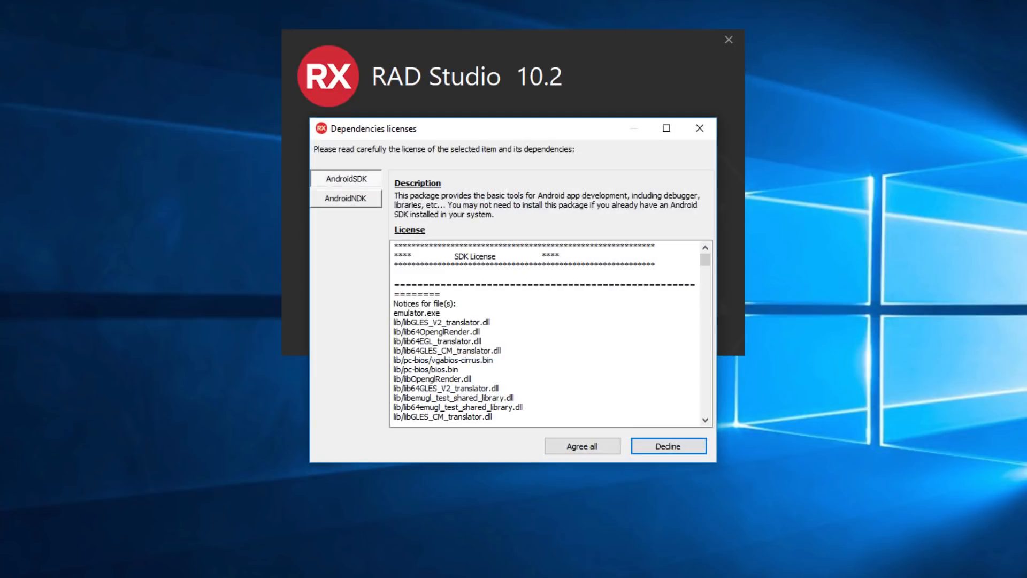
- Agree to all Android SDK and NDK licenses and allow GetIt Package Manager to proceed
click(346, 199)
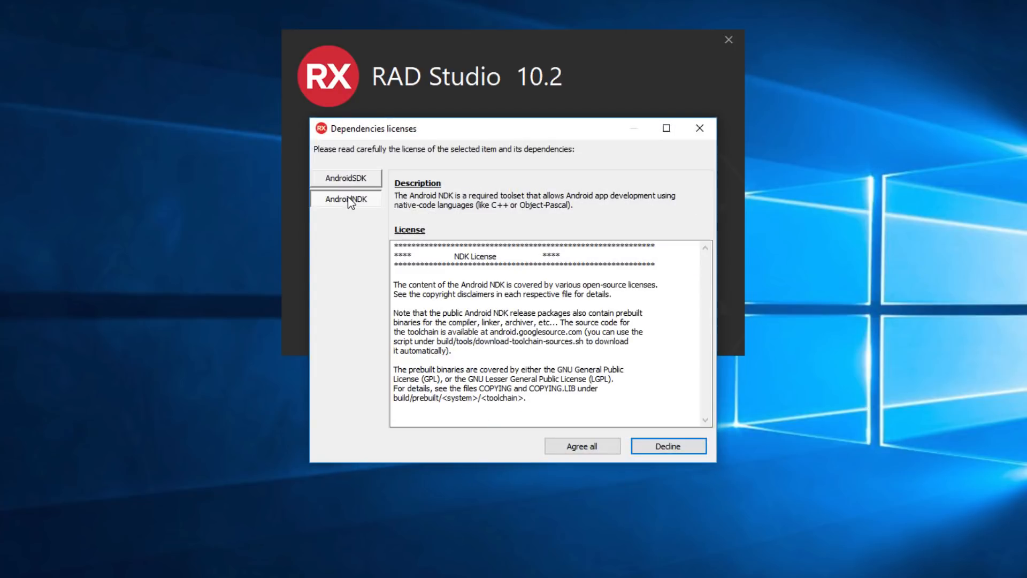
click(581, 445)
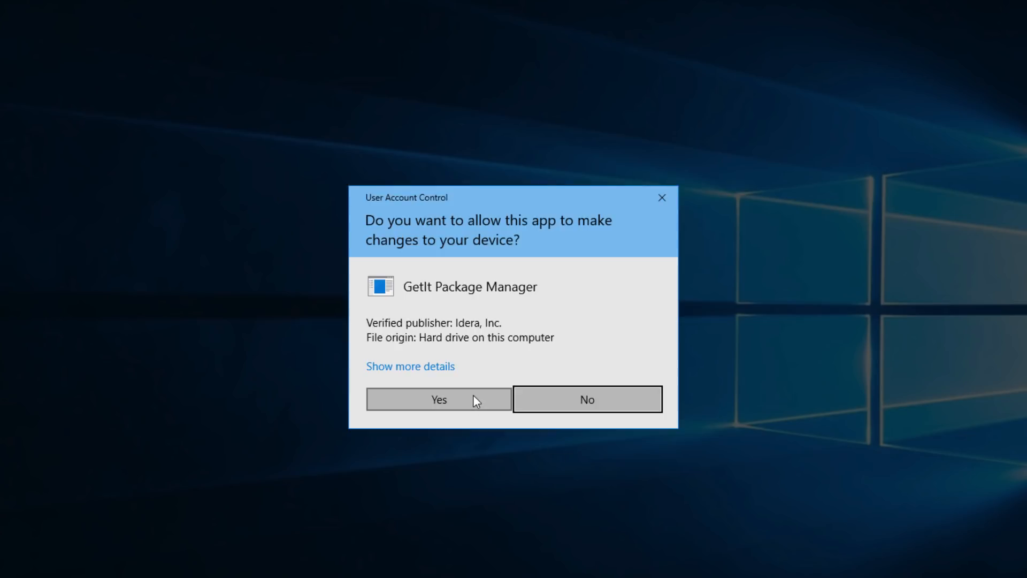
click(439, 400)
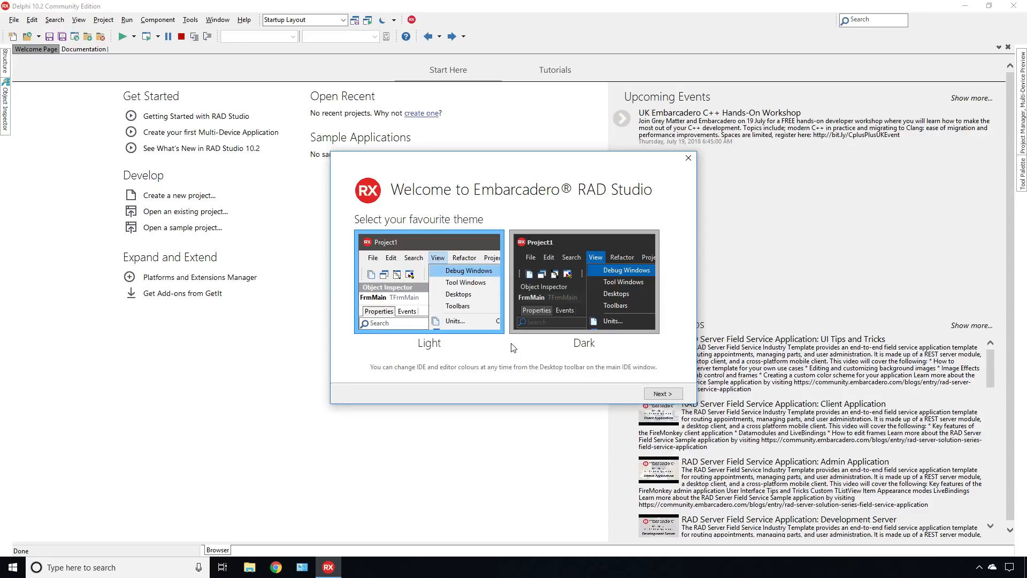
mouse_move(582, 316)
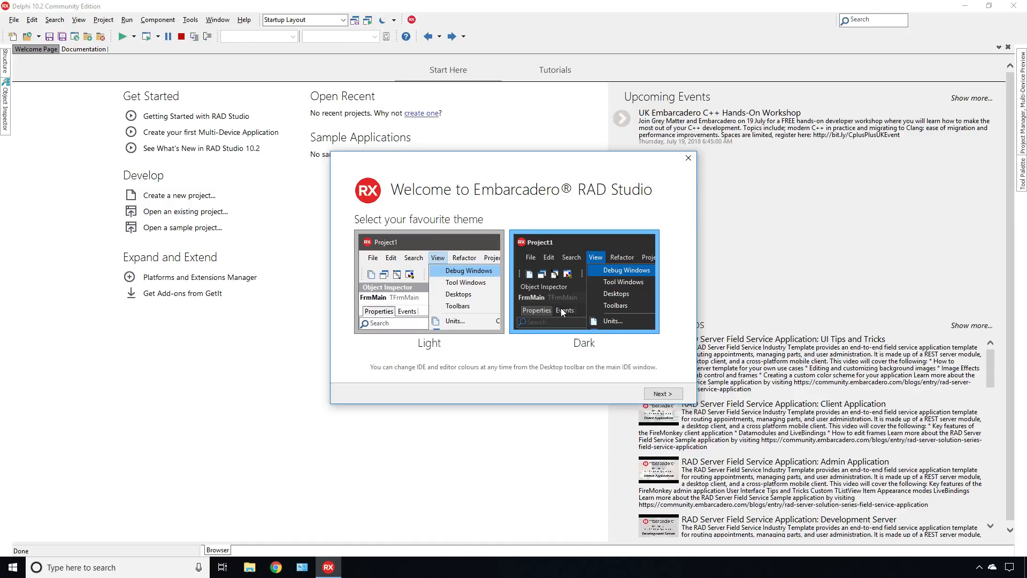
mouse_move(479, 296)
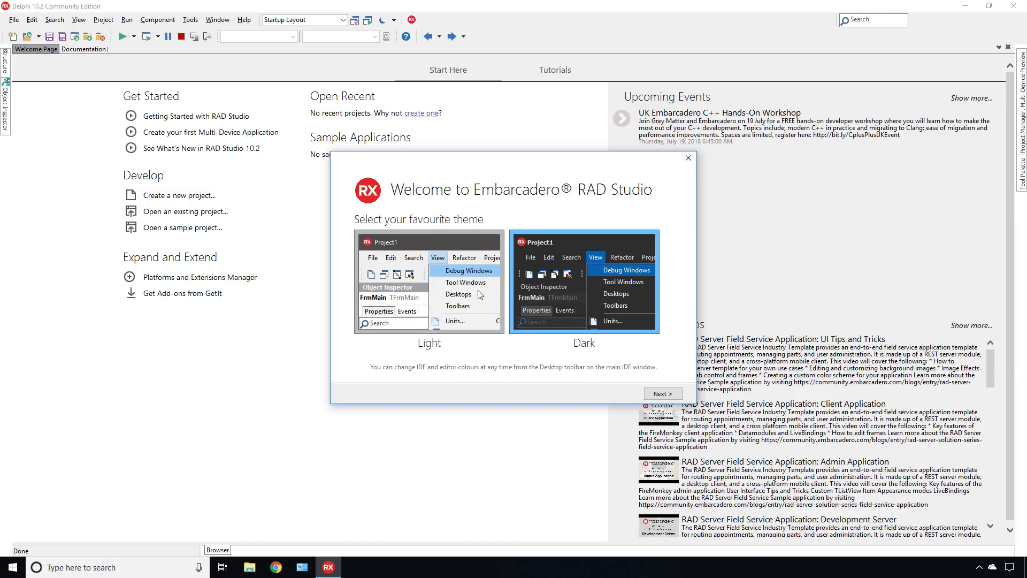
- Keep the light IDE theme in the Welcome wizard
click(663, 394)
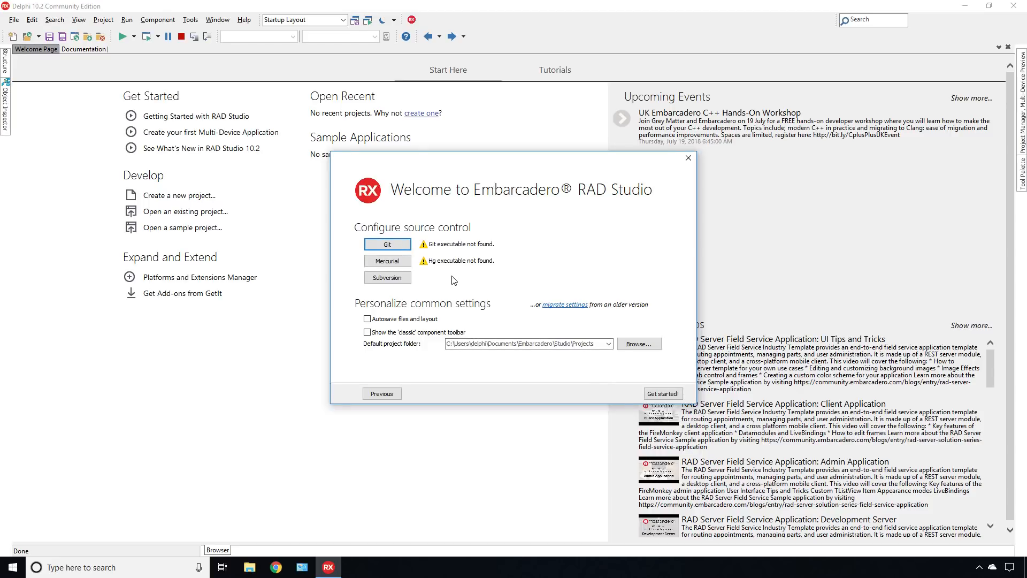
mouse_move(405, 293)
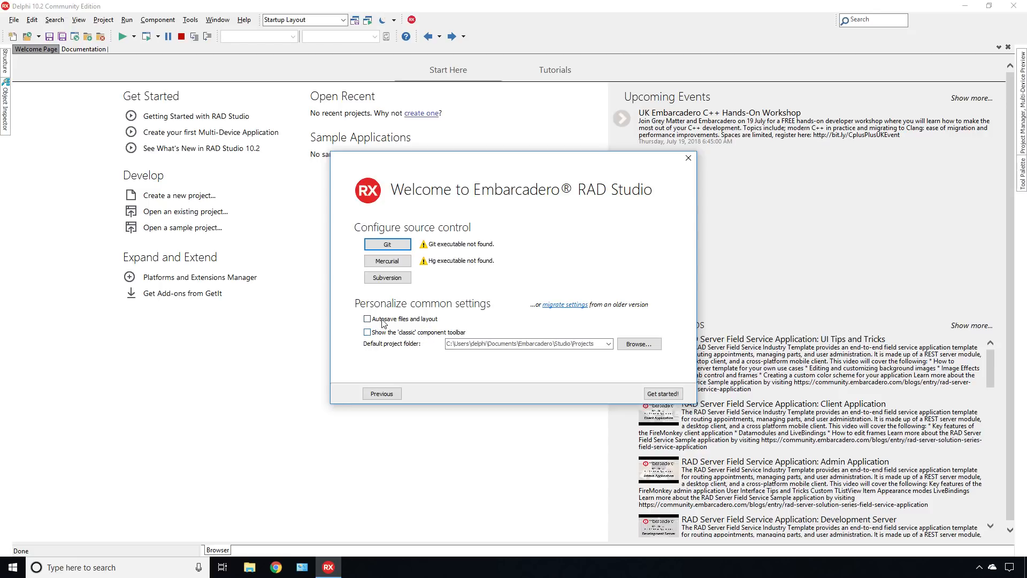
- Enable autosave of files and layout and finish with Get started
click(367, 319)
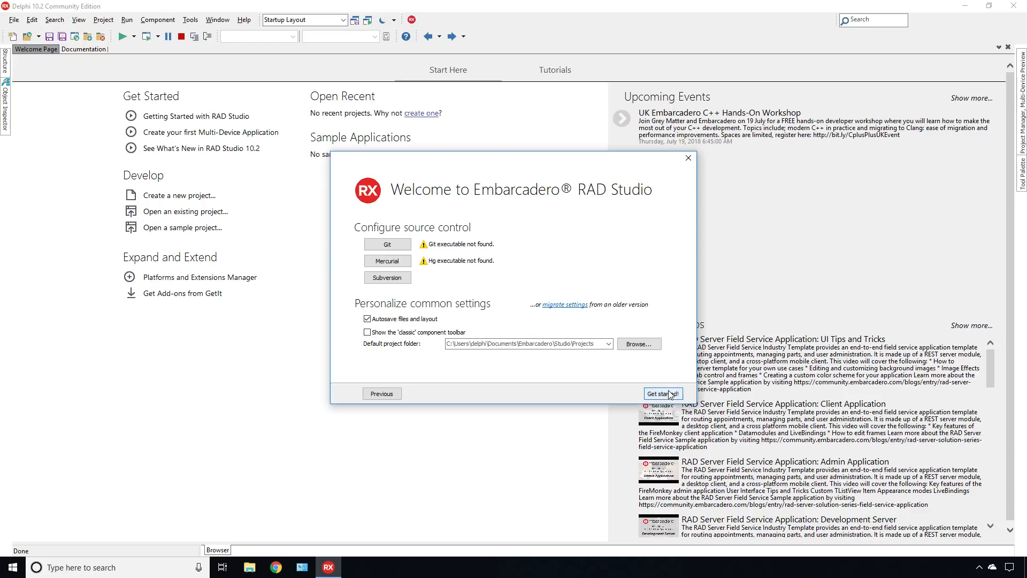
click(662, 392)
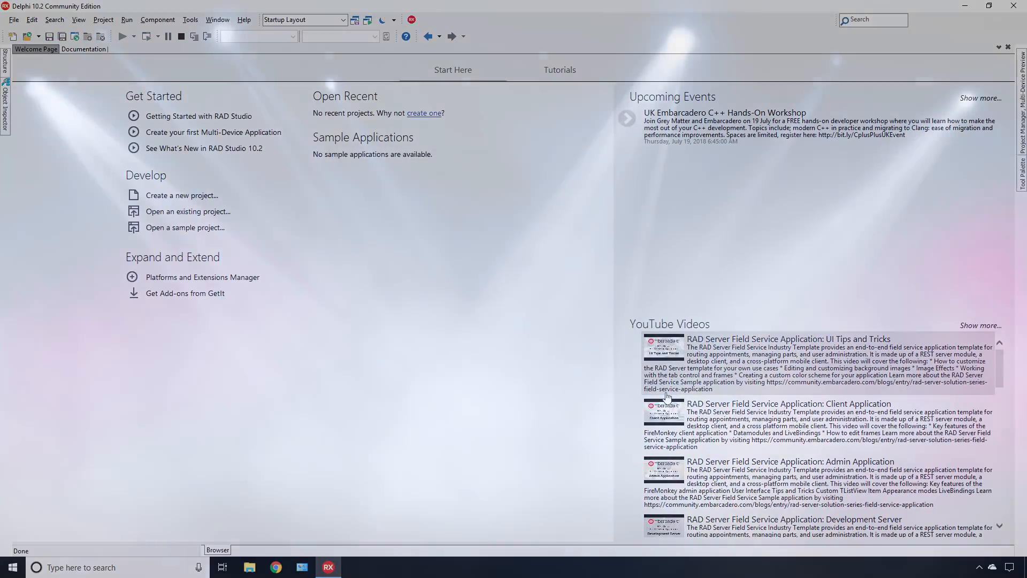